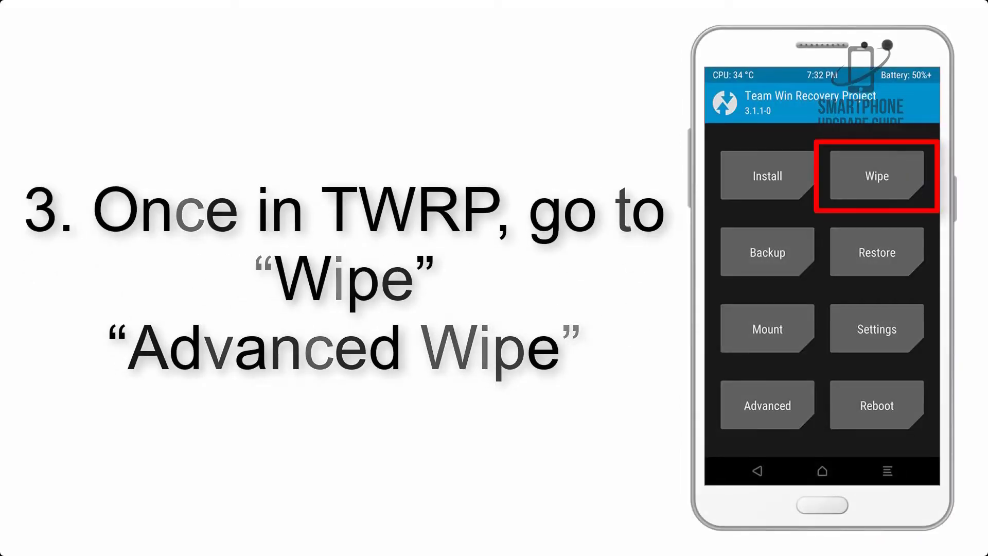
Reach the Advanced Wipe screen listing Dalvik Cache, System, data and Cache partitions.
click(875, 175)
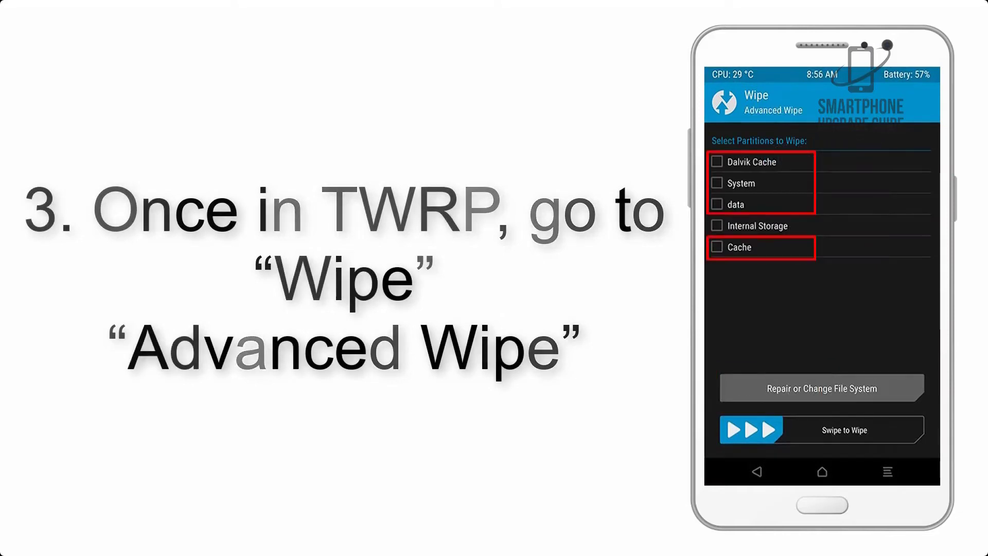